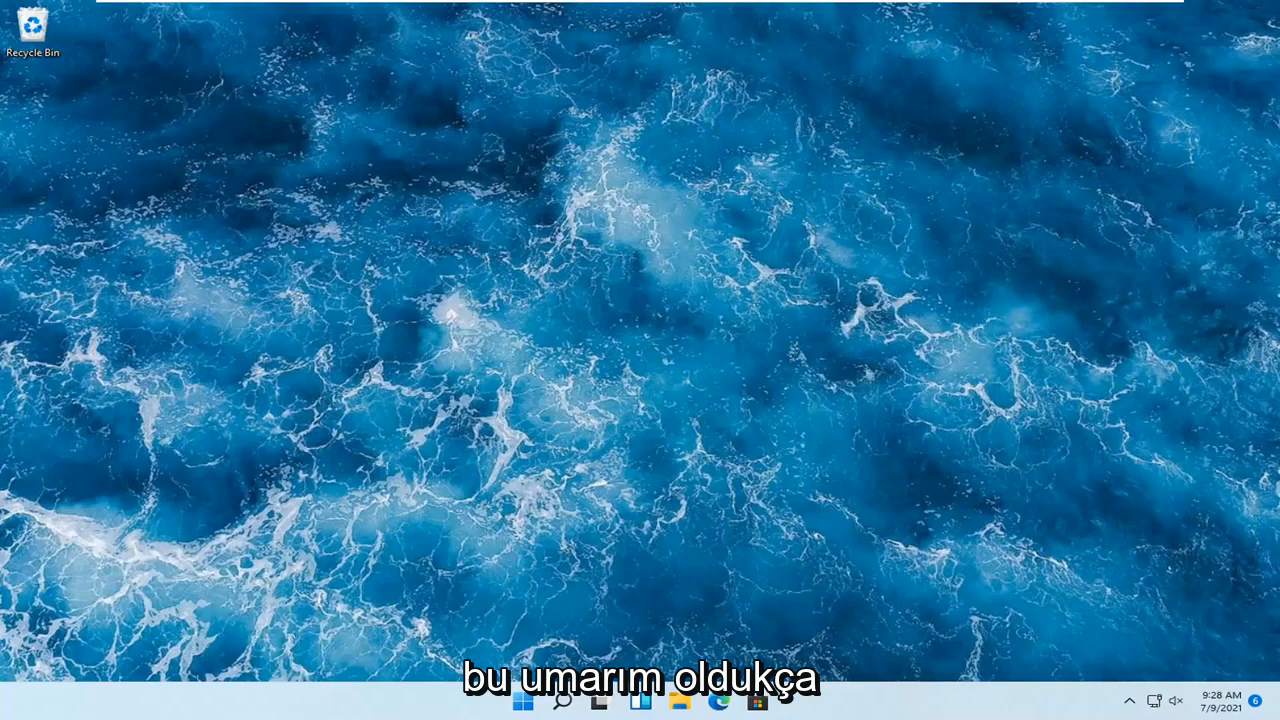
mouse_move(530, 510)
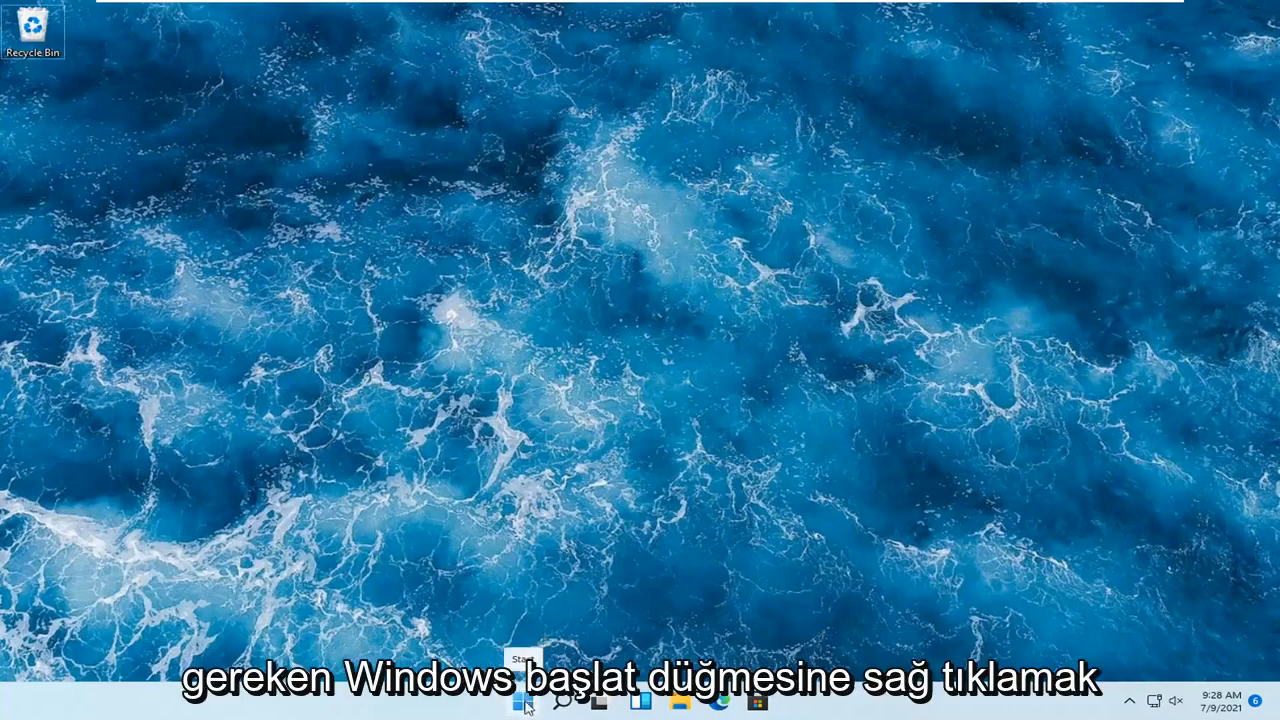
Step: Launch Settings from the Start shortcut menu and scroll the System page to Troubleshoot
right_click(524, 704)
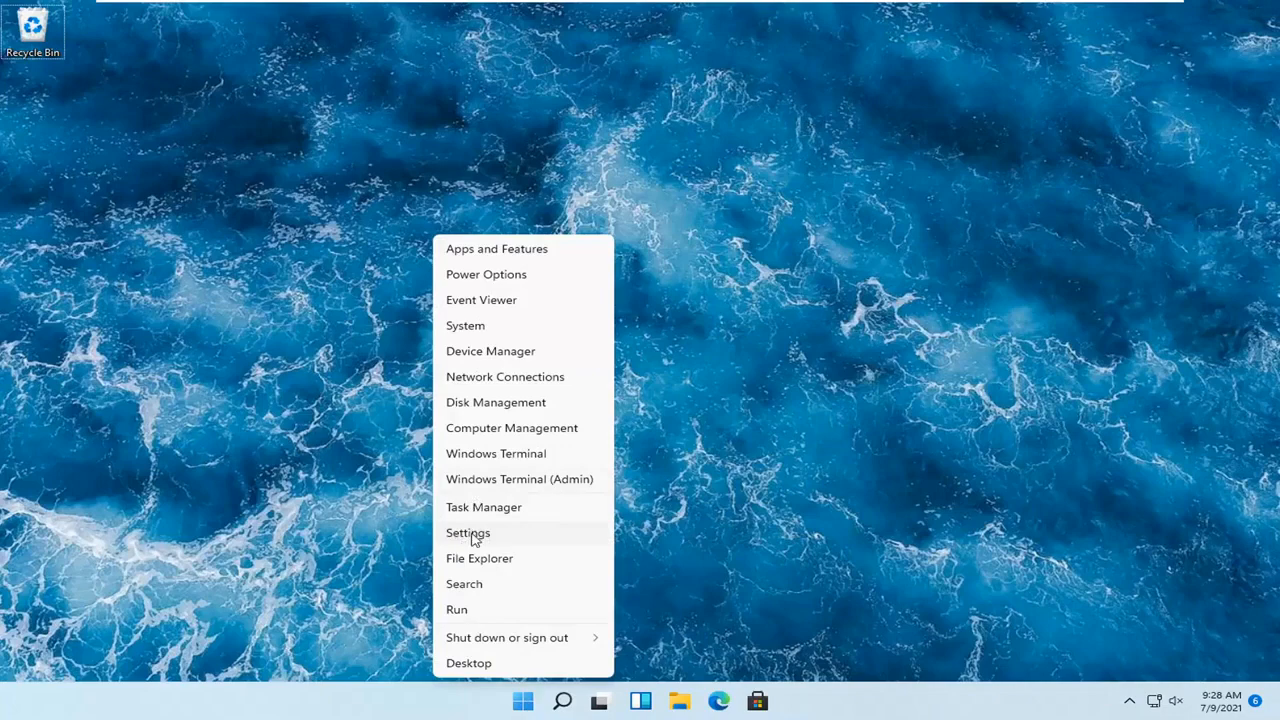
left_click(468, 532)
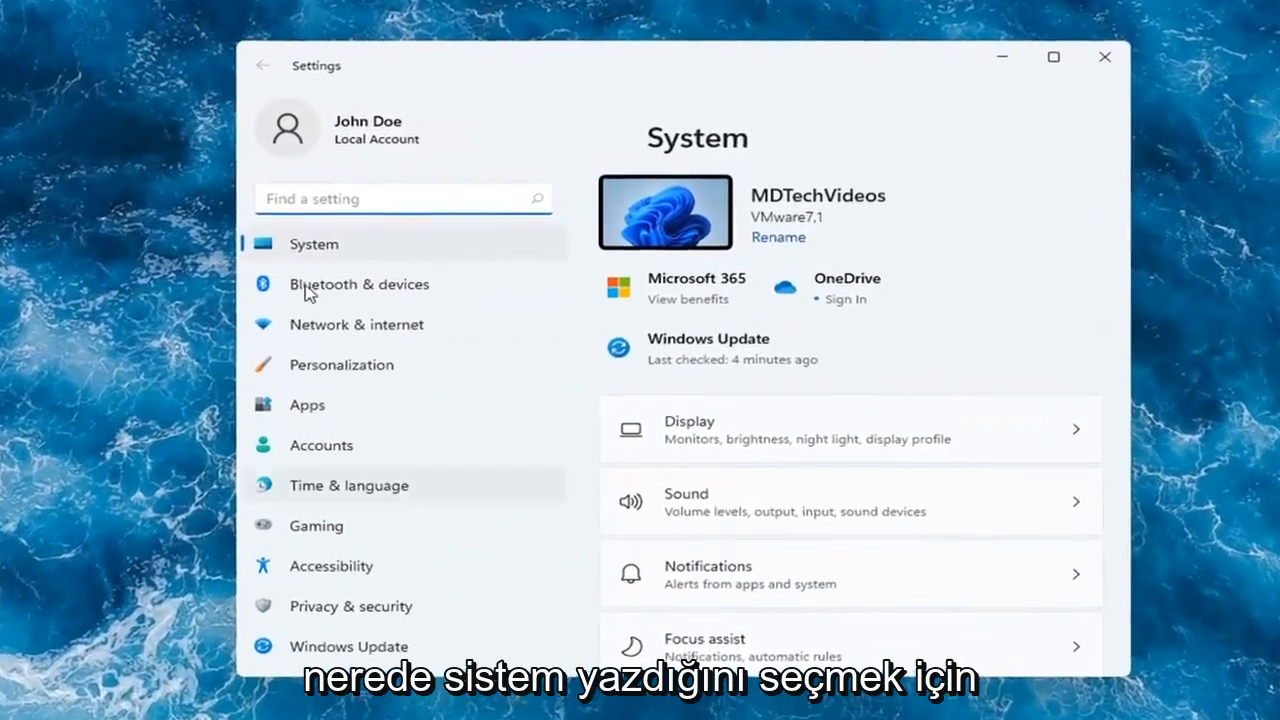
scroll("down", 3)
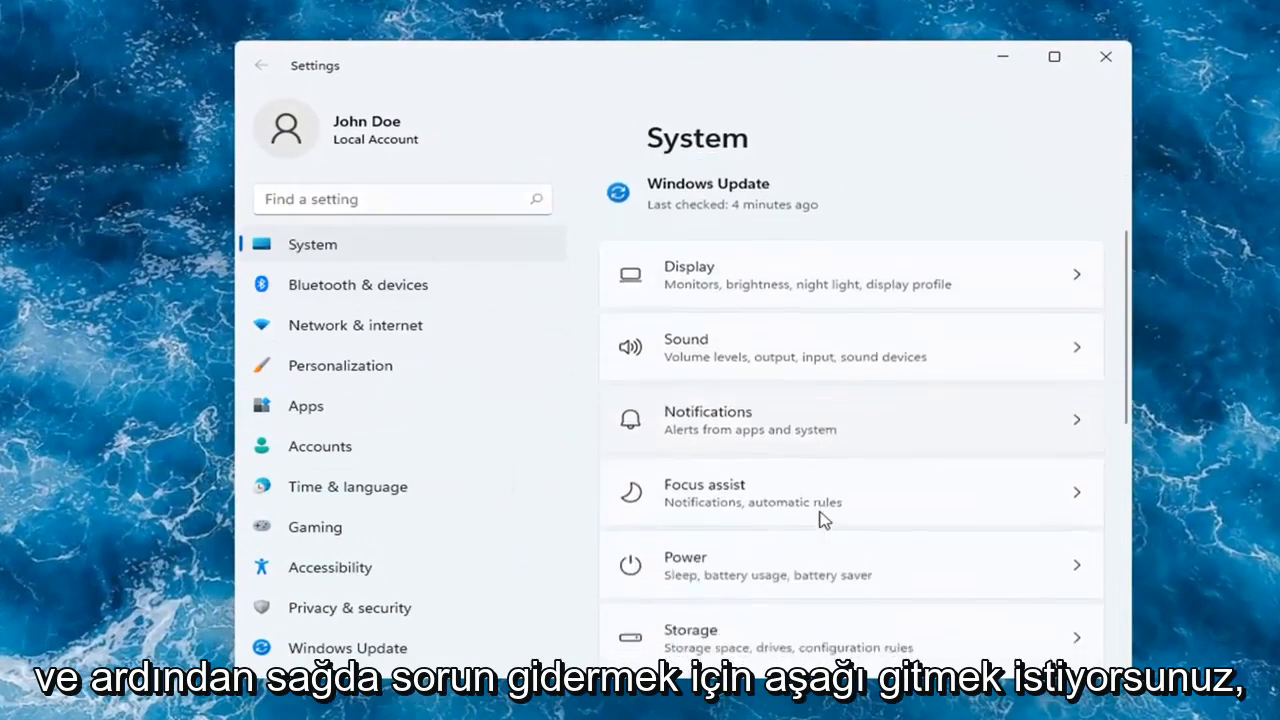
scroll("down", 3)
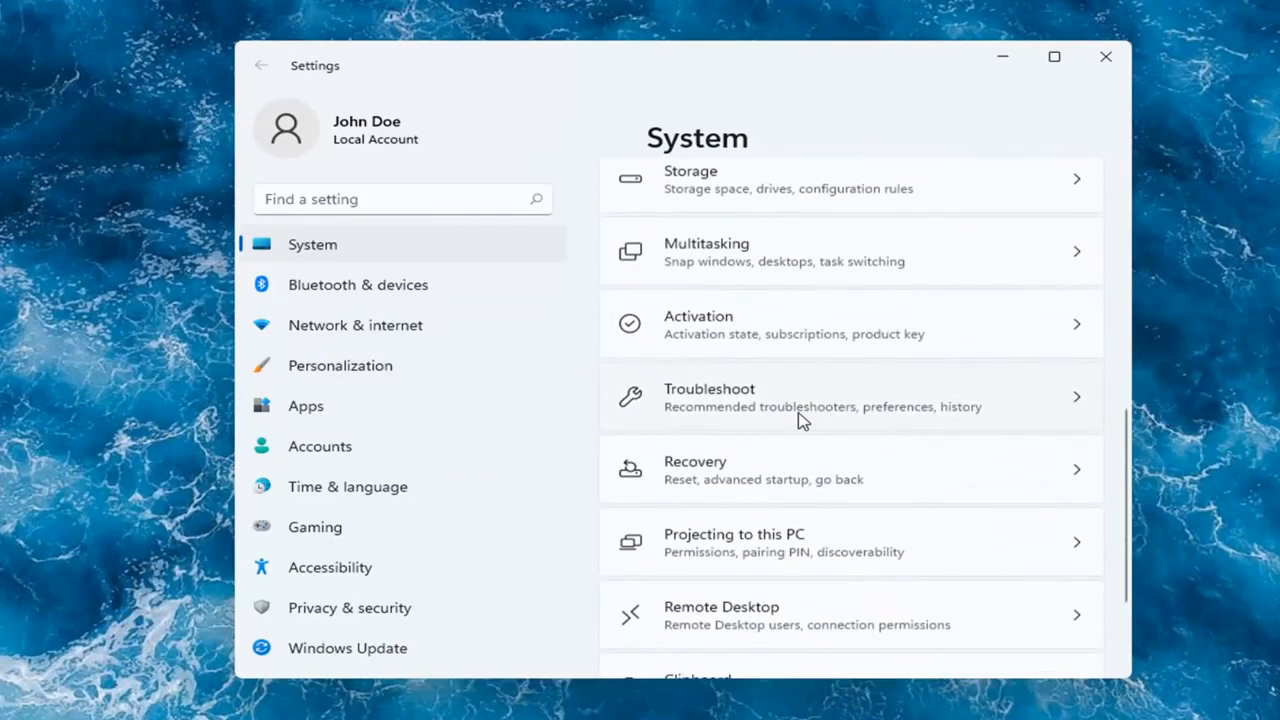
Step: Go into Troubleshoot and show the Other troubleshooters list
left_click(840, 396)
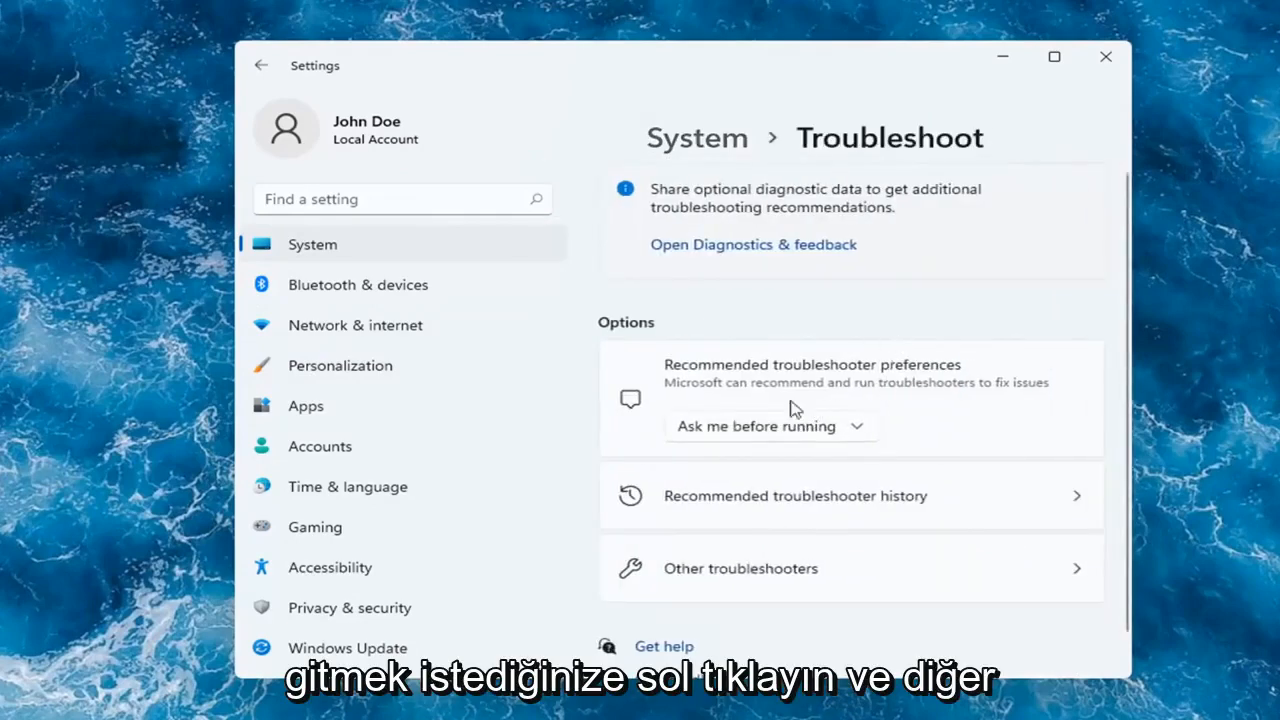
mouse_move(790, 584)
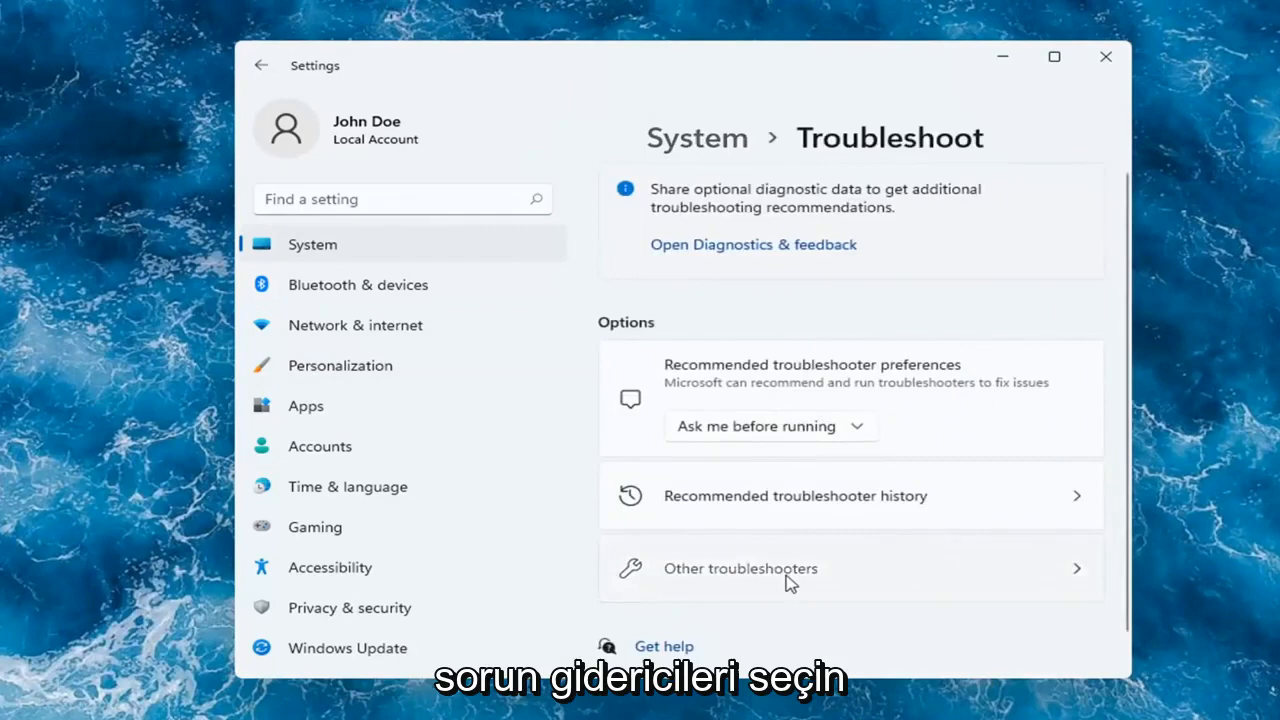
left_click(740, 568)
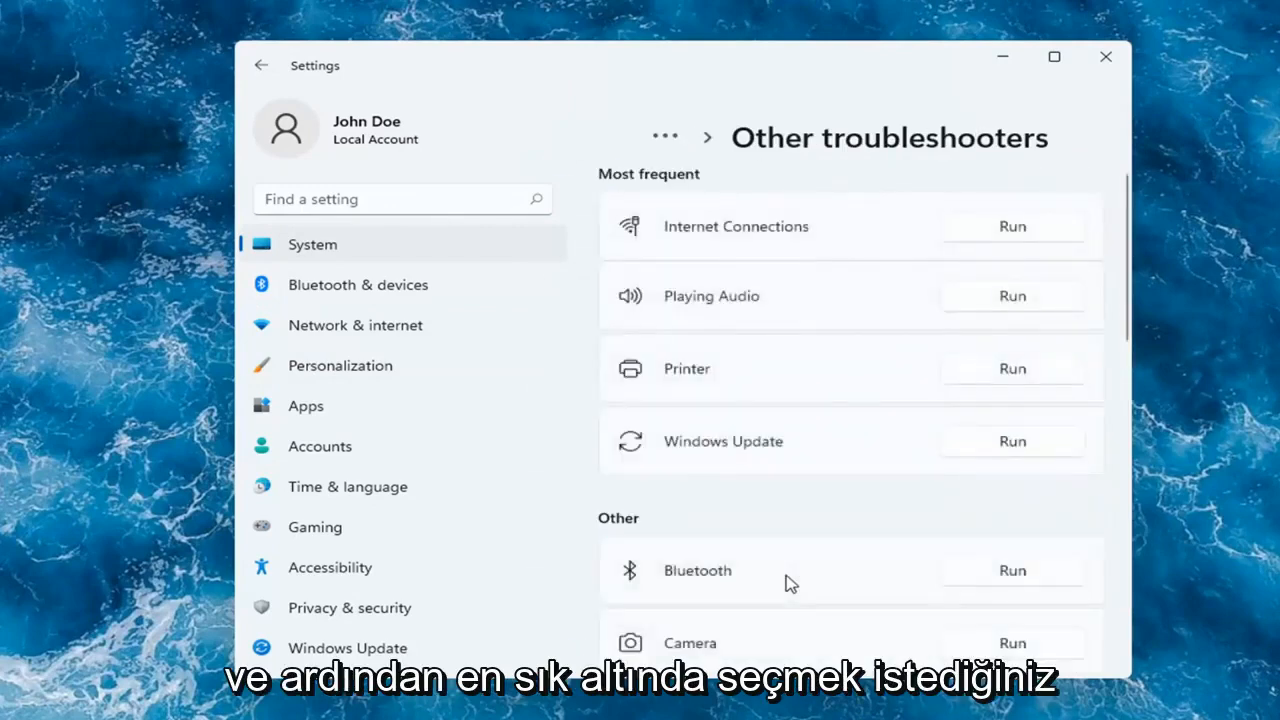
mouse_move(660, 368)
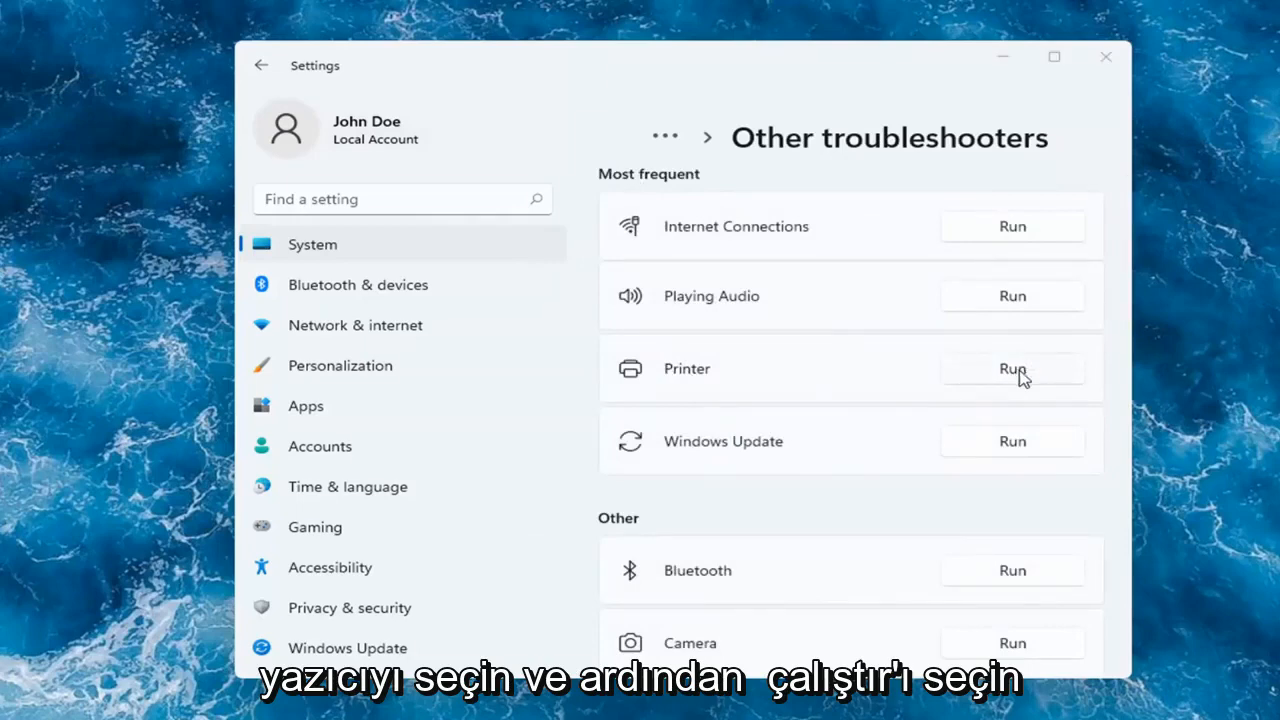
Step: Run the Printer troubleshooter and close it after it fails to identify the problem
left_click(1012, 368)
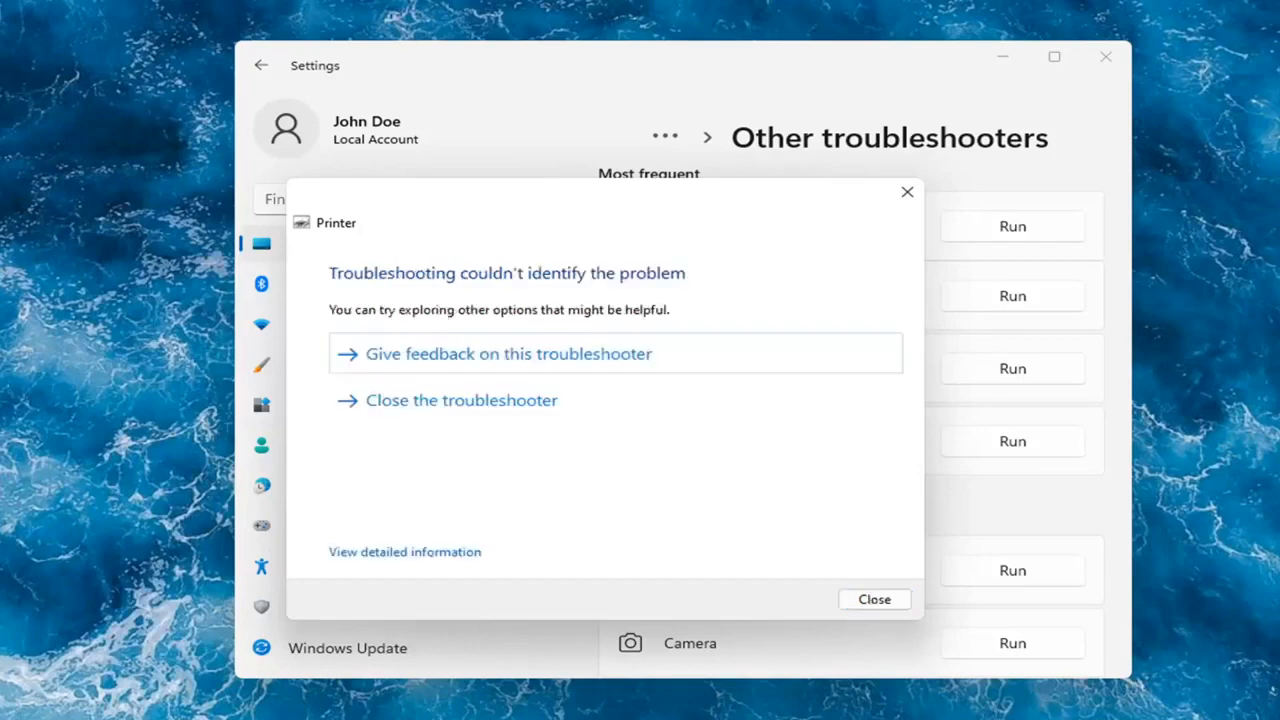
mouse_move(840, 604)
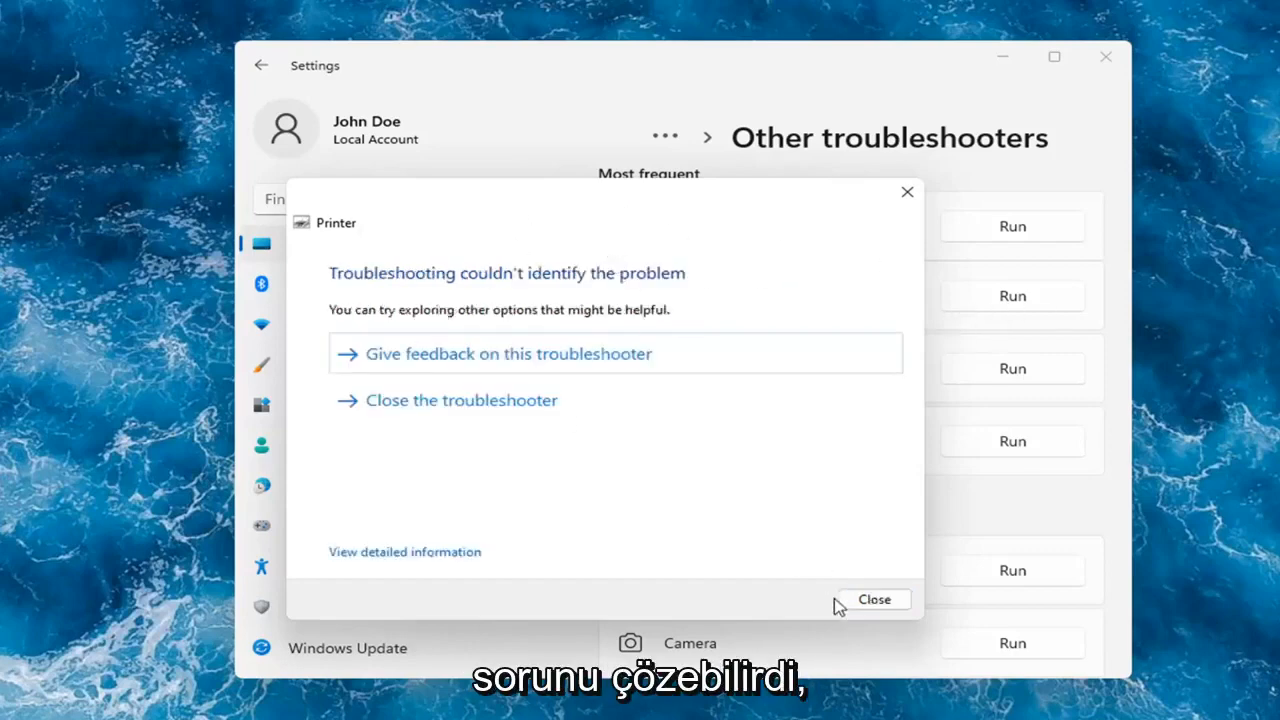
left_click(874, 600)
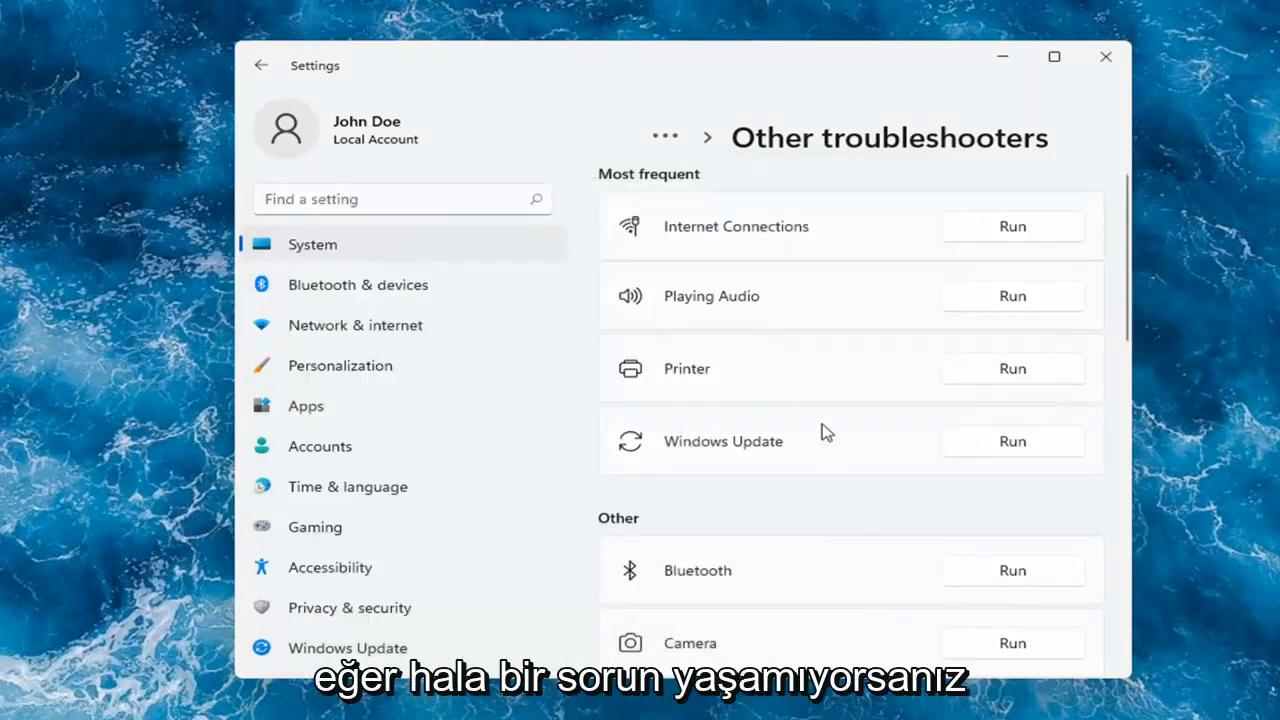
mouse_move(728, 362)
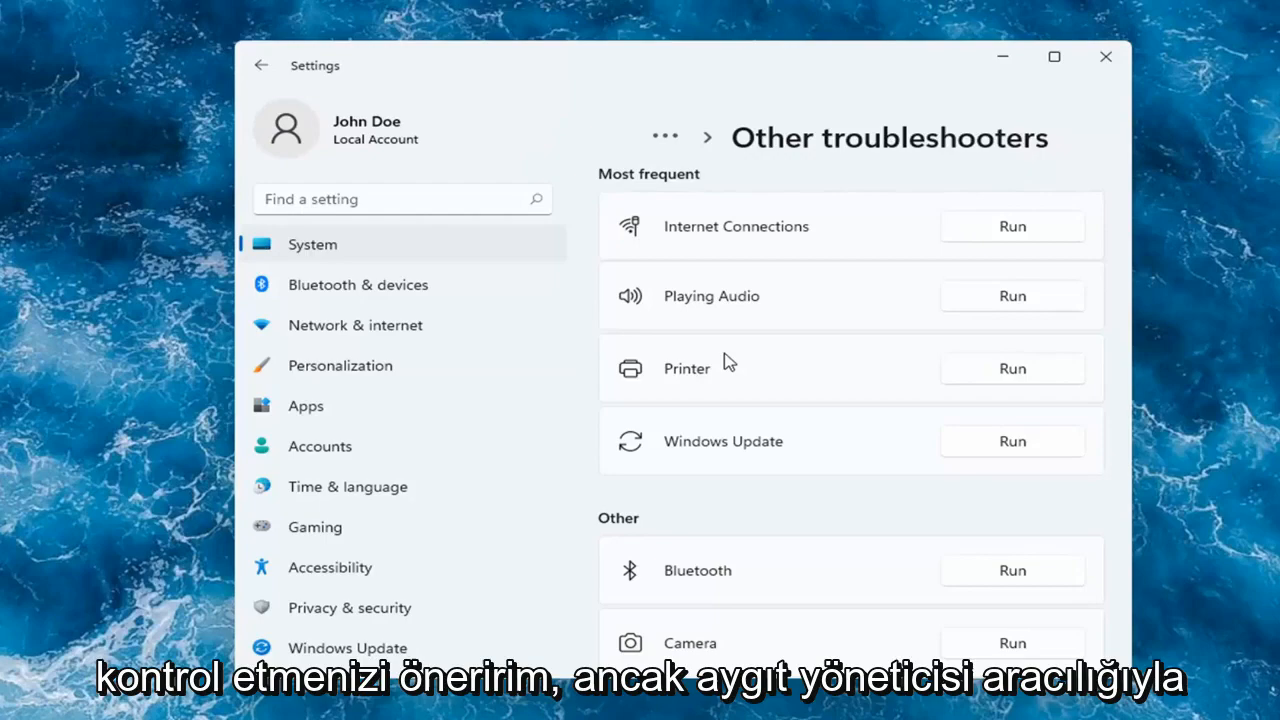
mouse_move(1100, 58)
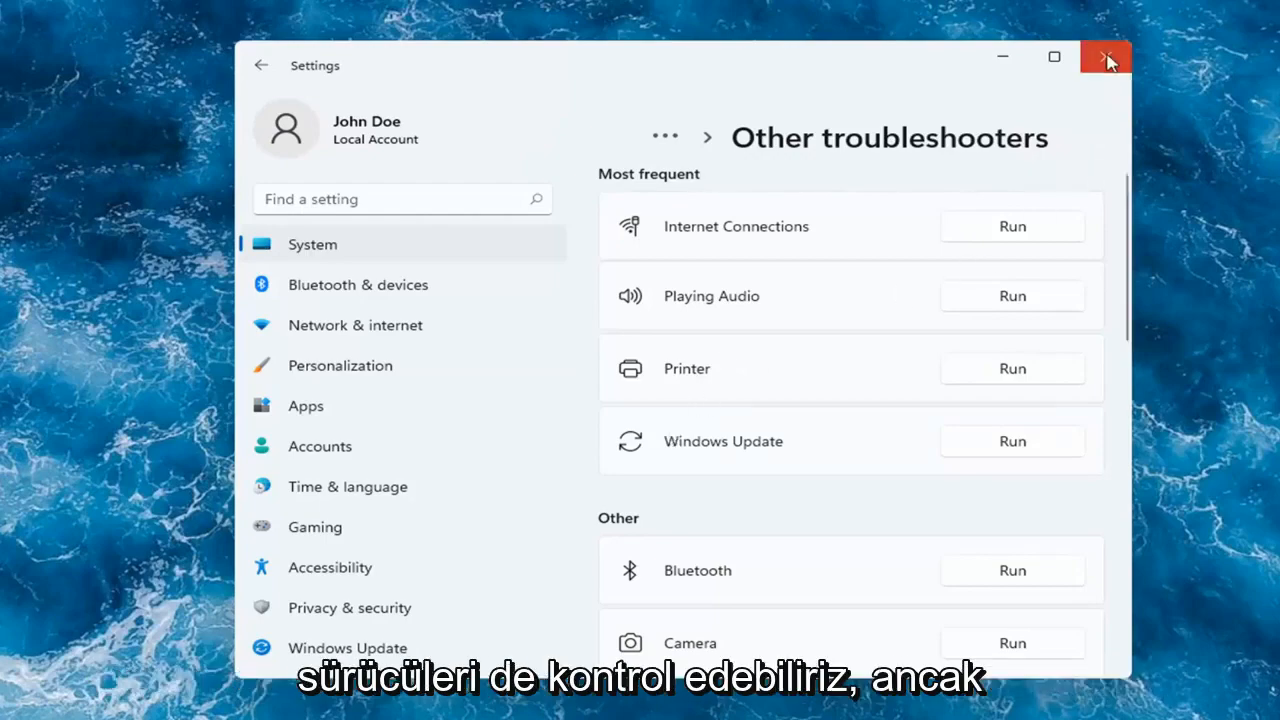
left_click(1104, 60)
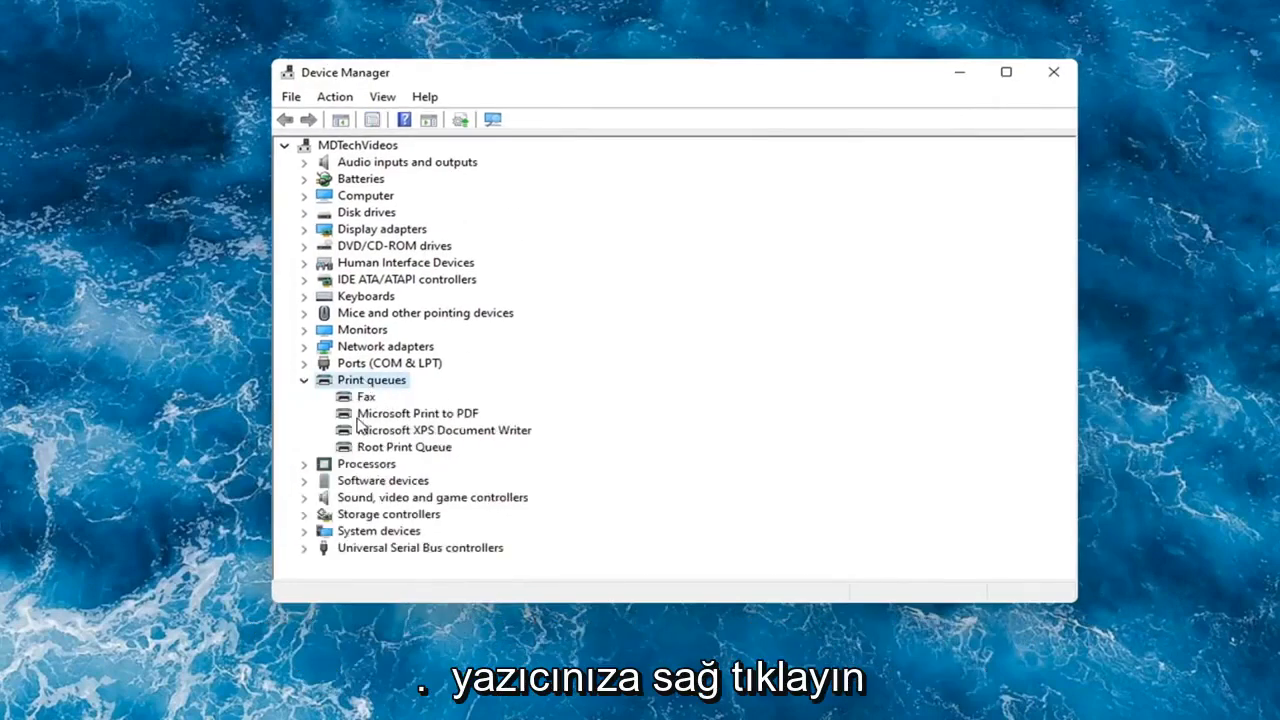
Step: Search automatically for a Microsoft Print to PDF driver; best driver already installed, close the result
left_click(416, 412)
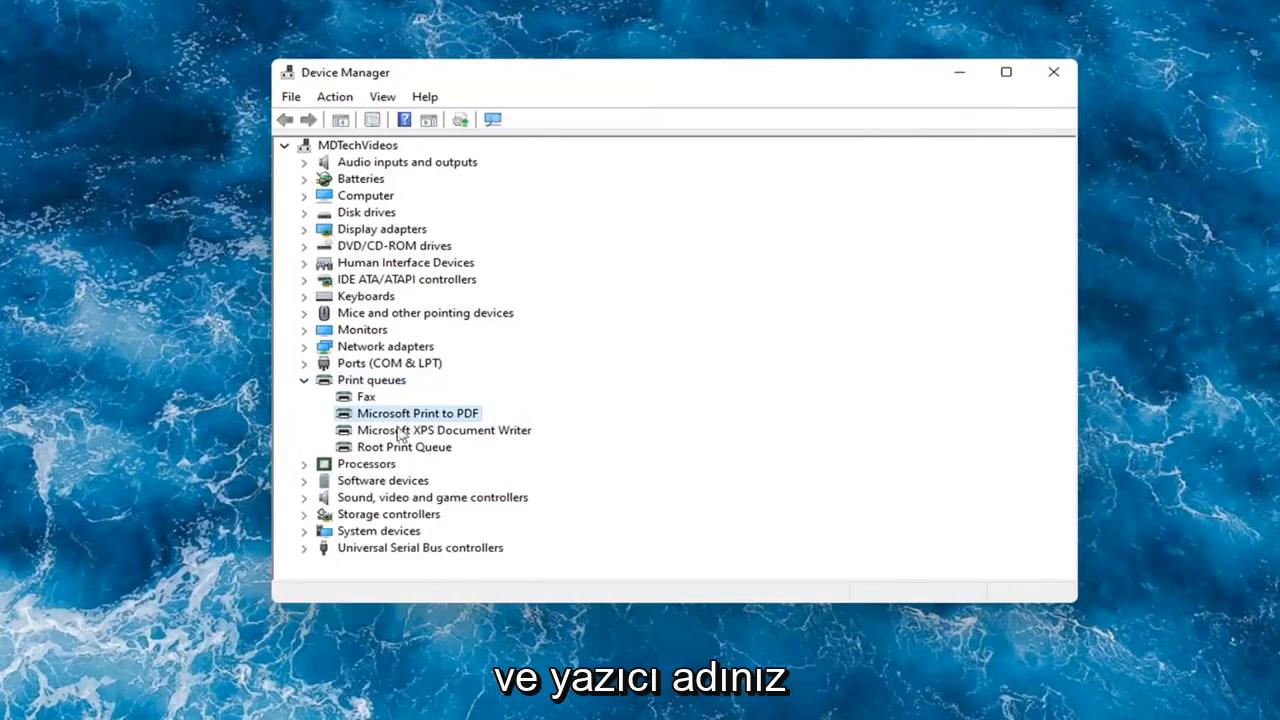
right_click(408, 412)
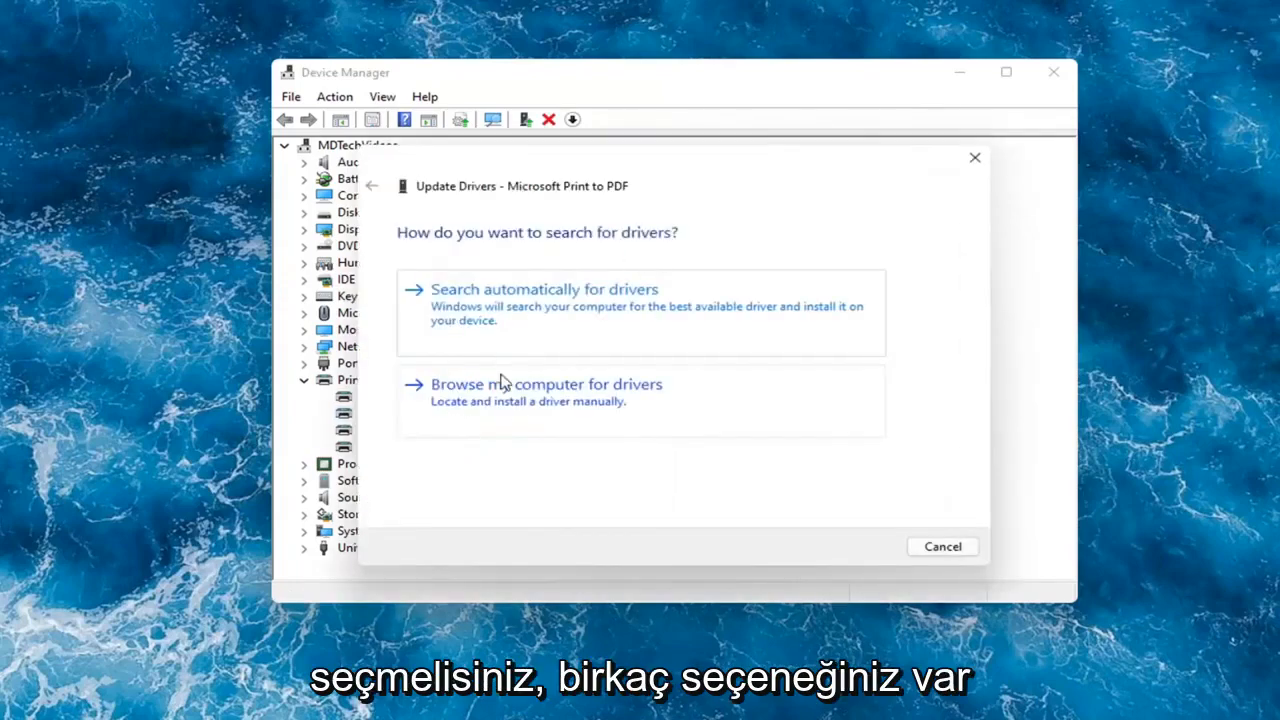
mouse_move(464, 318)
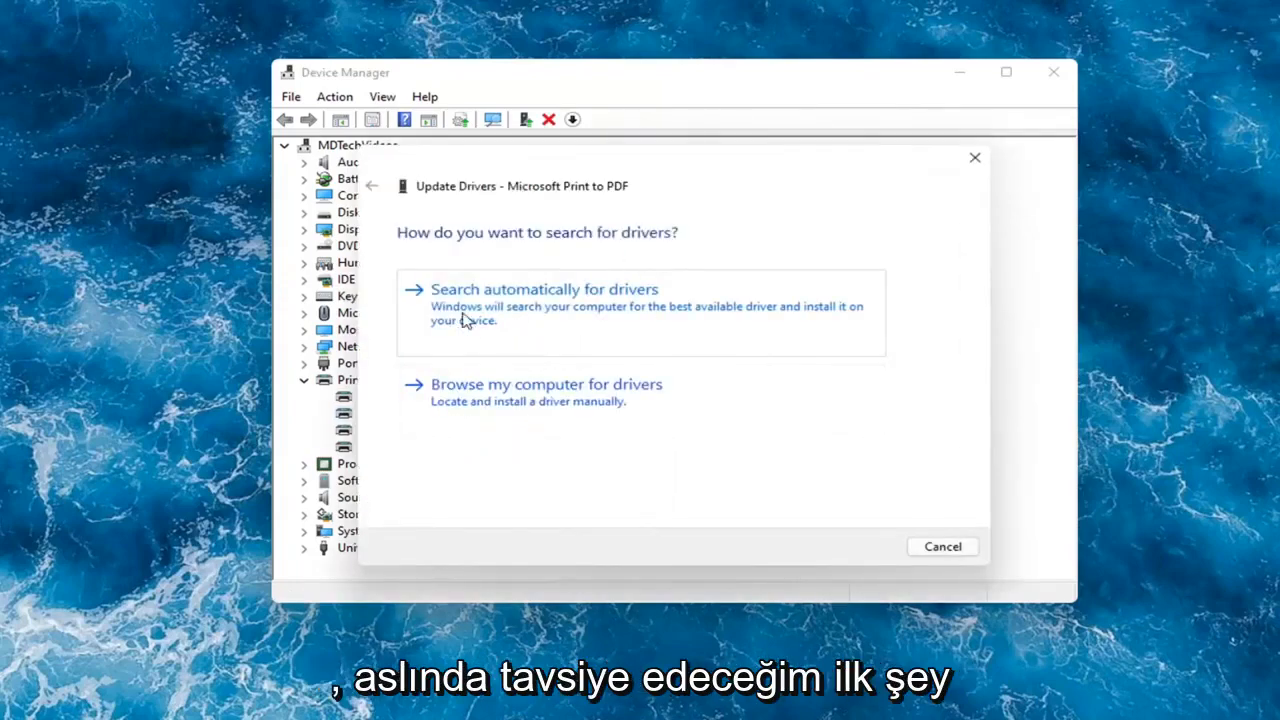
left_click(544, 288)
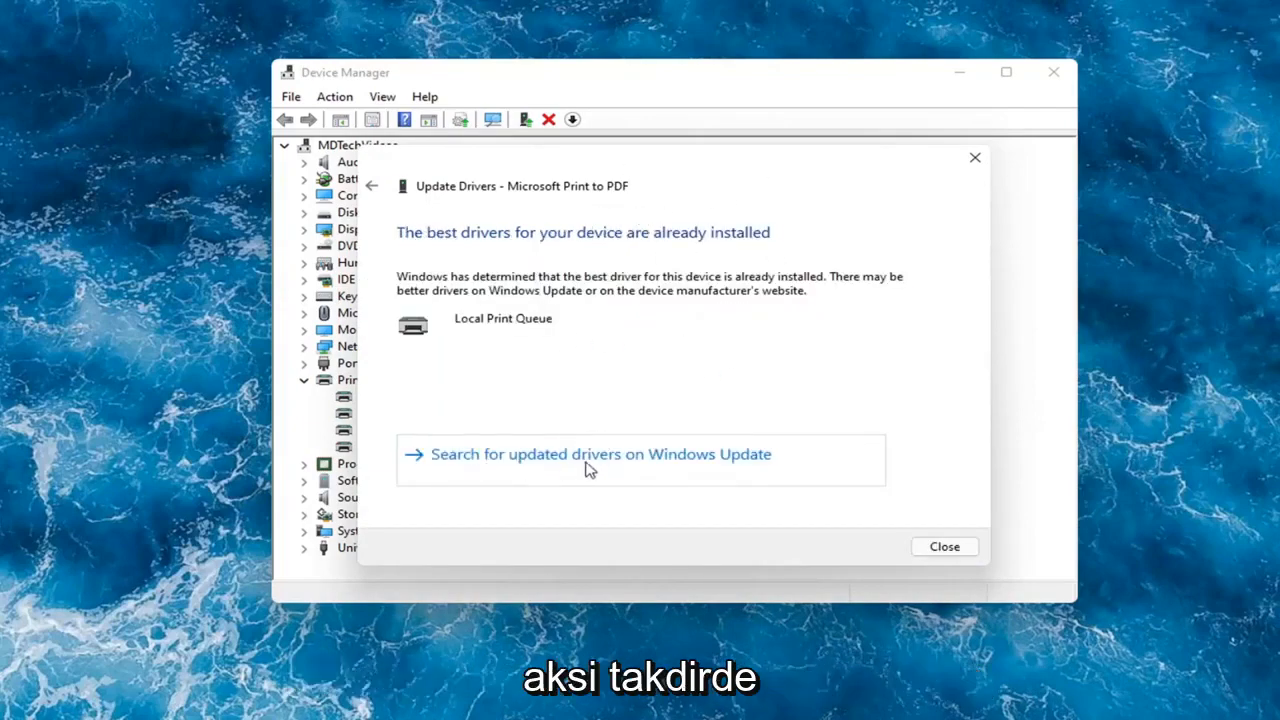
left_click(944, 546)
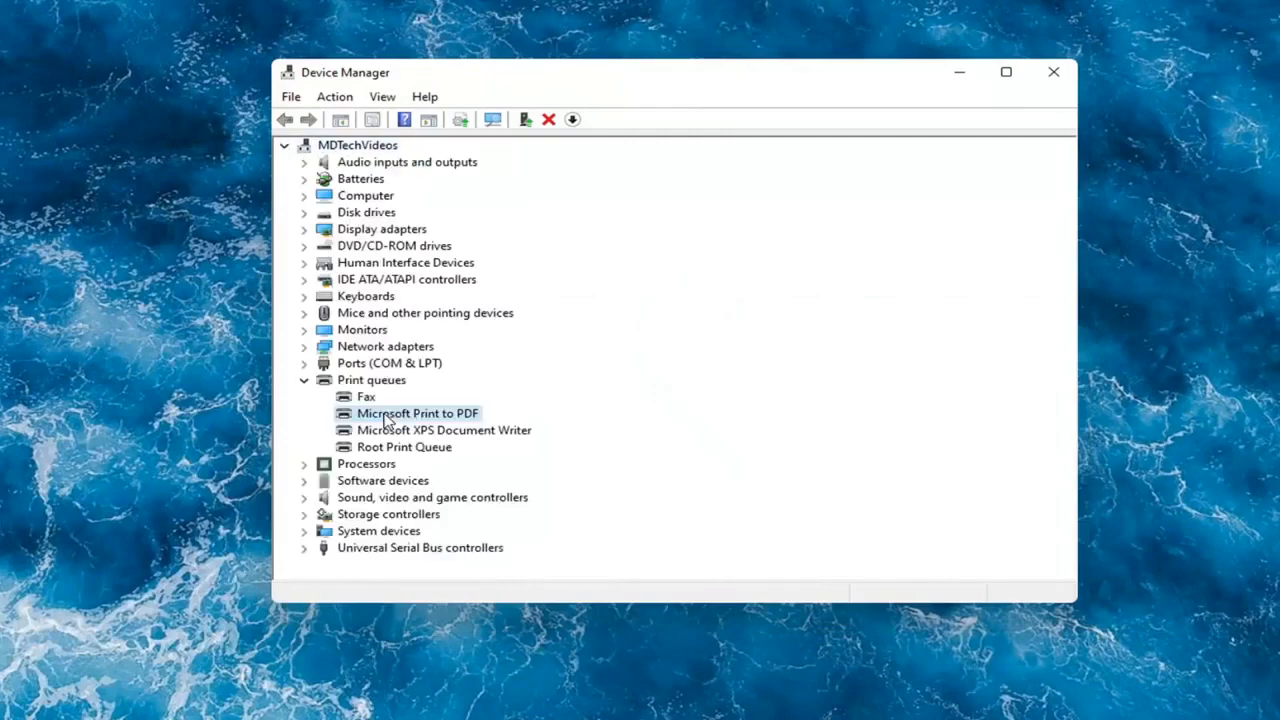
Step: Start another Microsoft Print to PDF driver update, choosing to pick from drivers on this computer
right_click(408, 412)
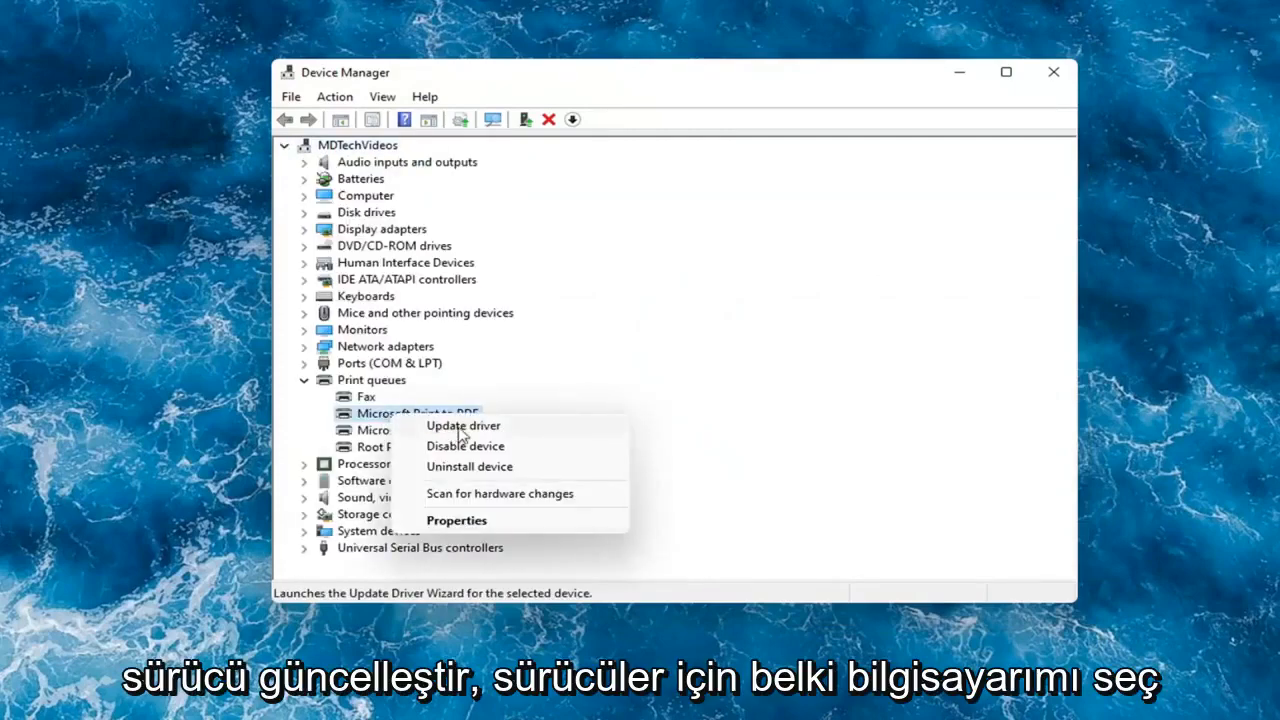
left_click(462, 424)
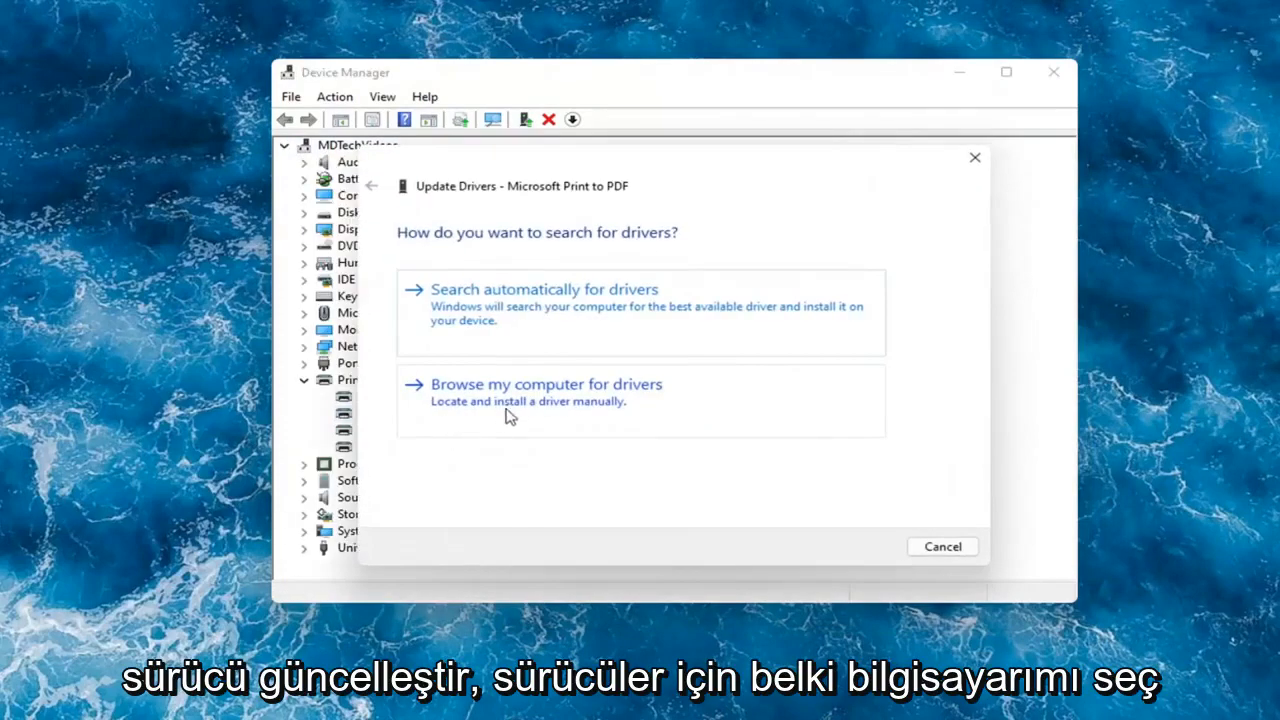
left_click(544, 384)
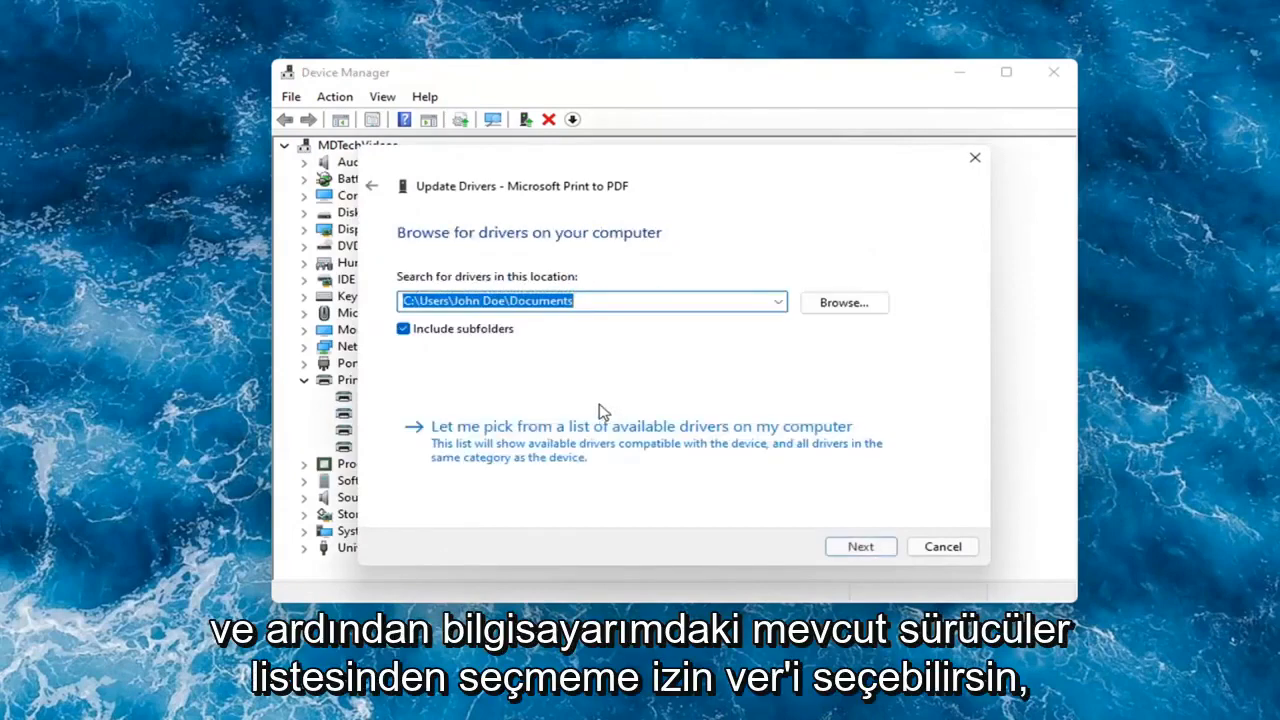
mouse_move(588, 444)
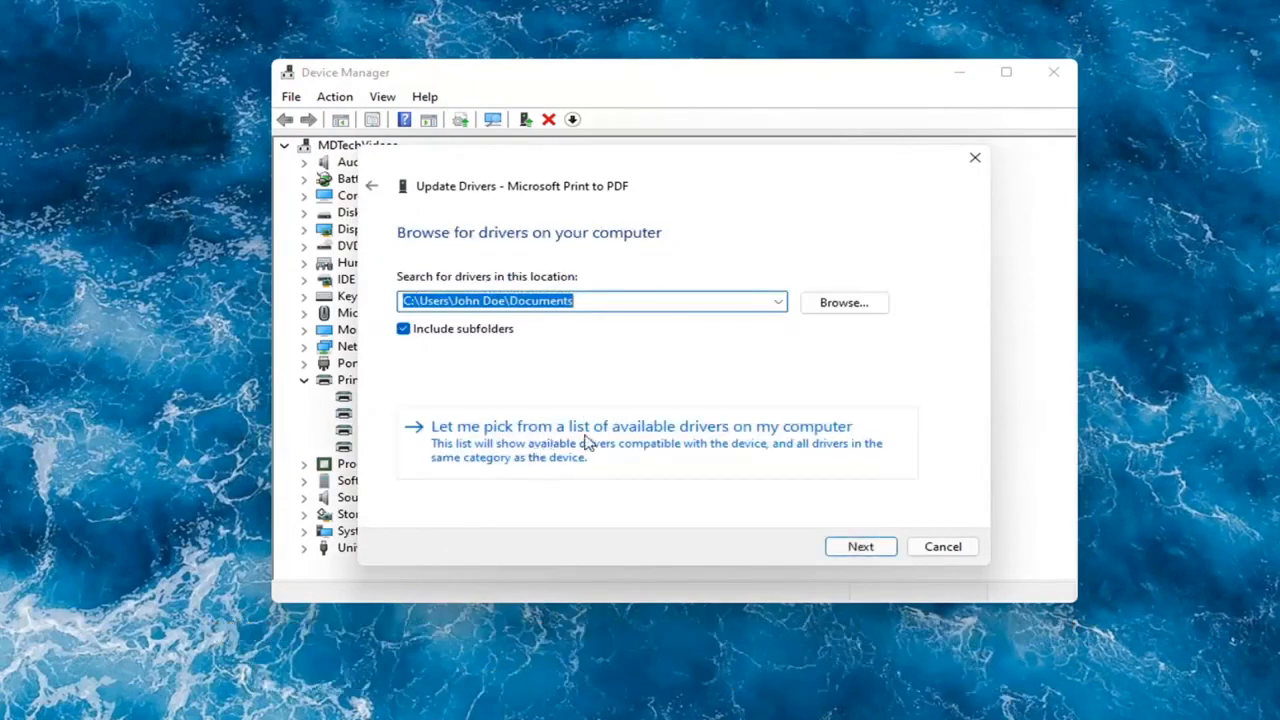
left_click(642, 426)
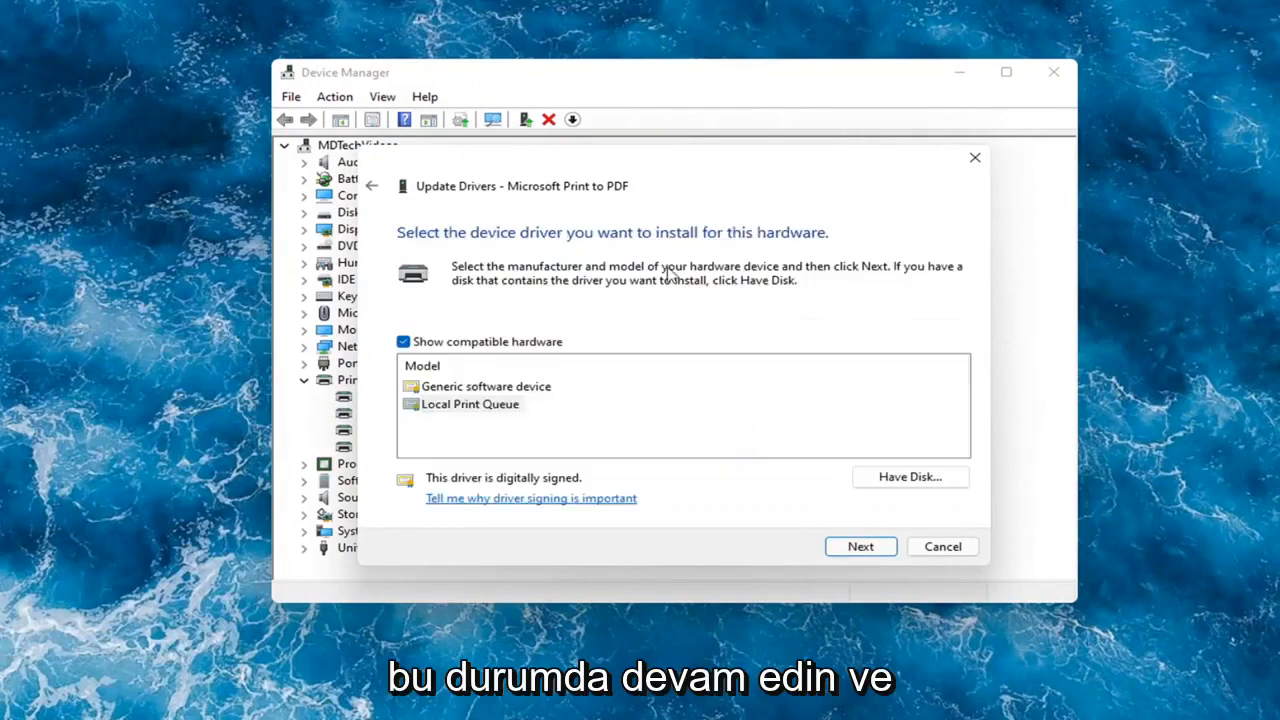
mouse_move(464, 378)
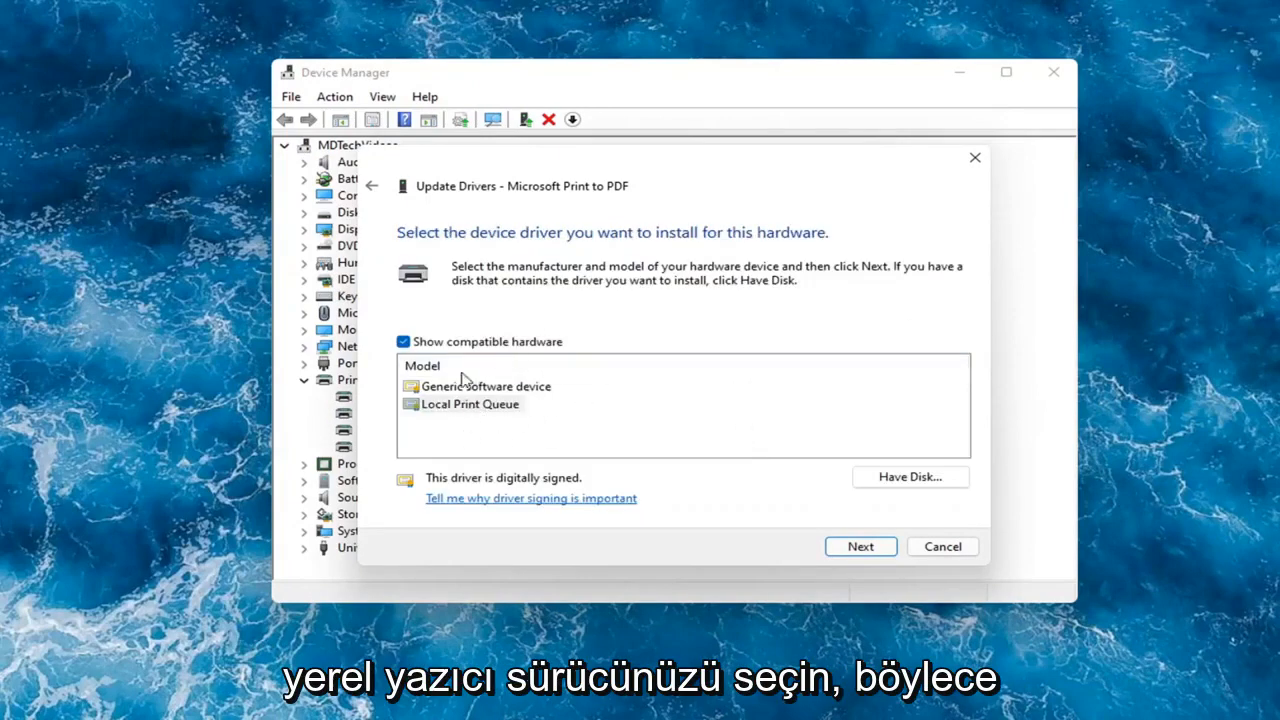
Step: Select Local Print Queue from the compatible drivers and begin installing it
left_click(484, 386)
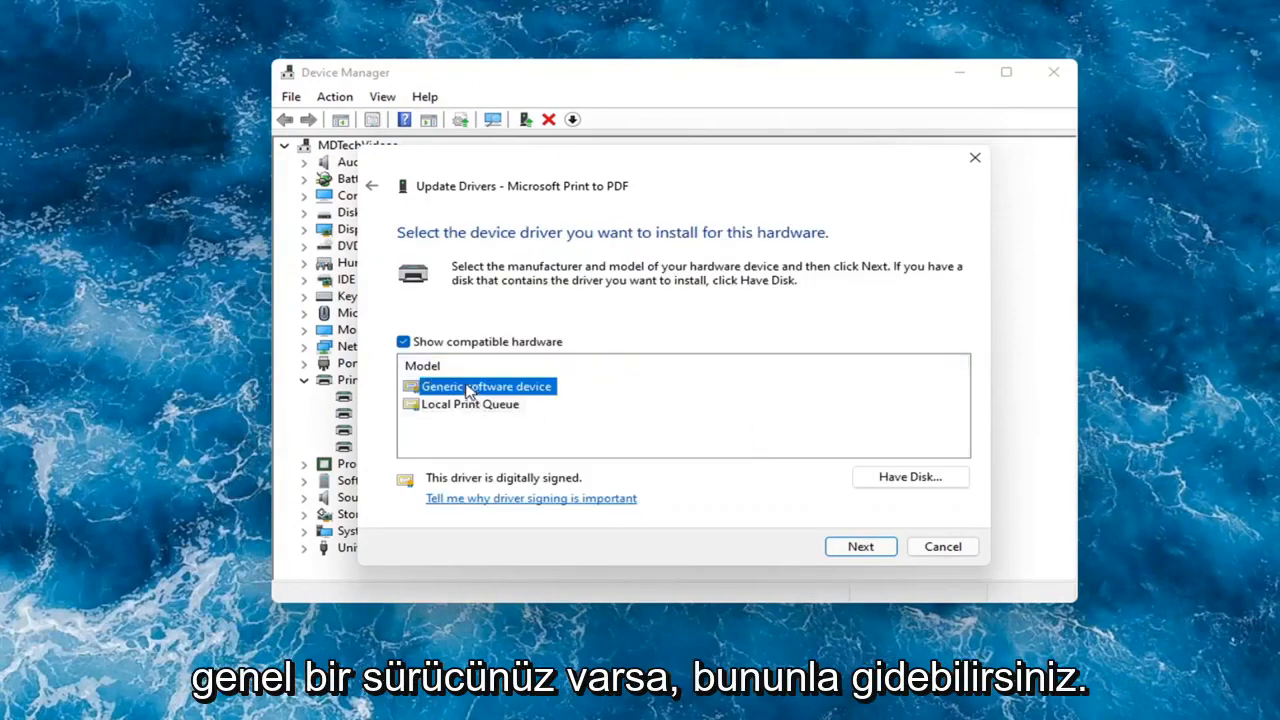
left_click(468, 404)
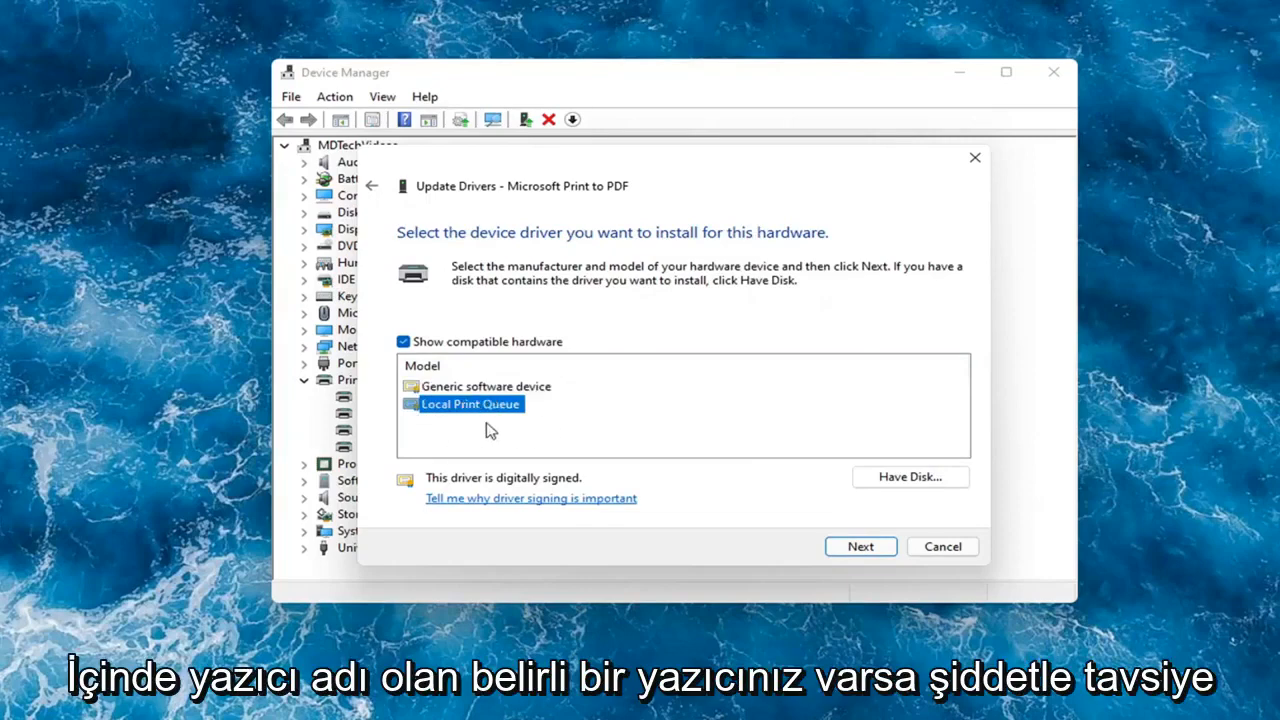
mouse_move(512, 426)
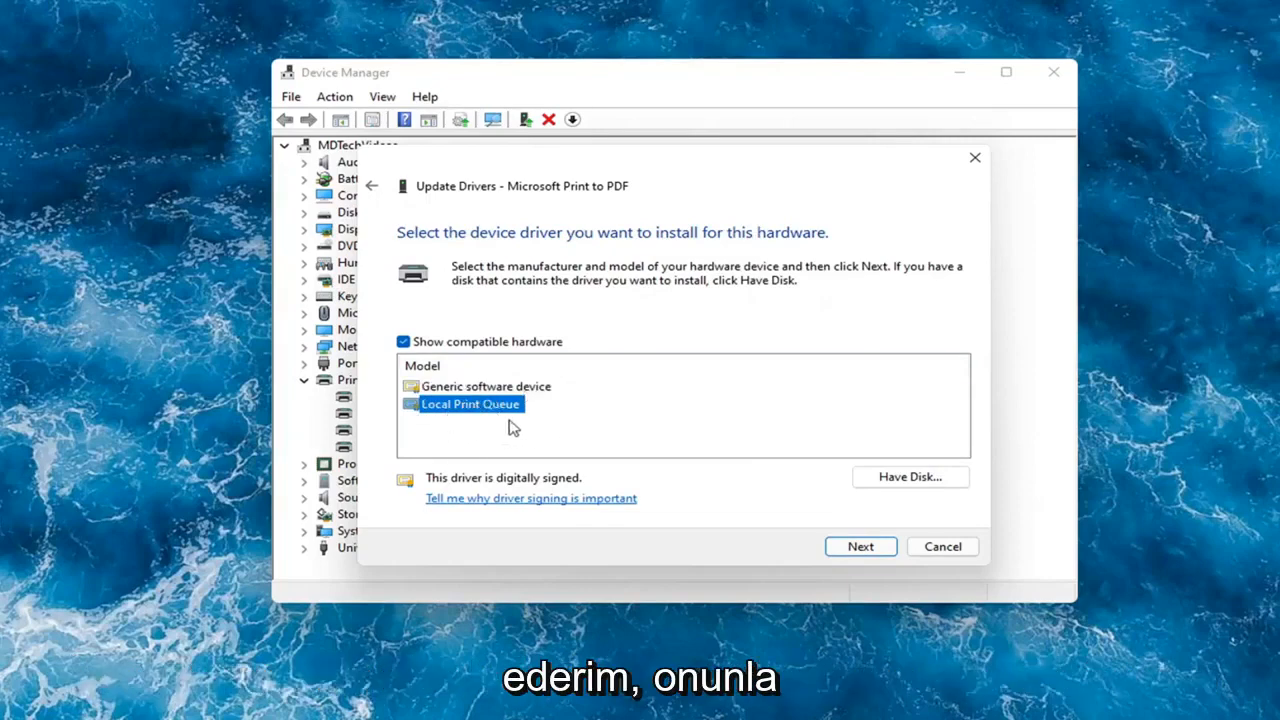
left_click(860, 546)
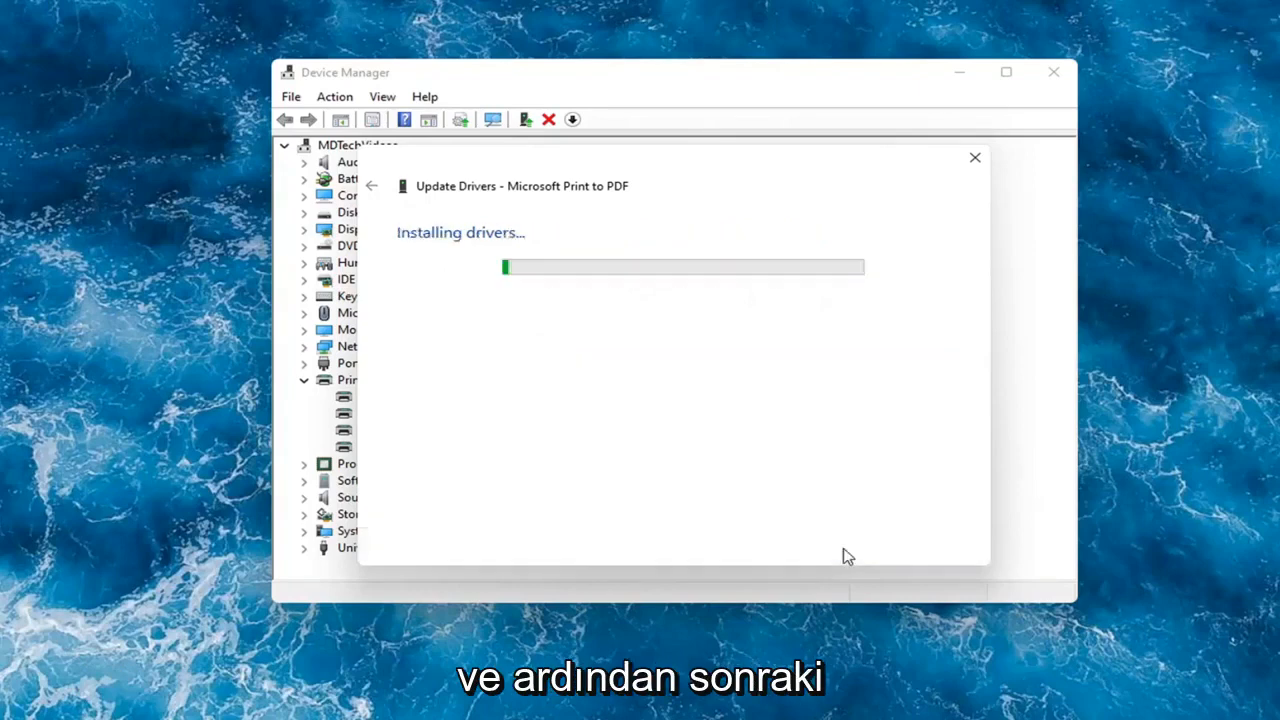